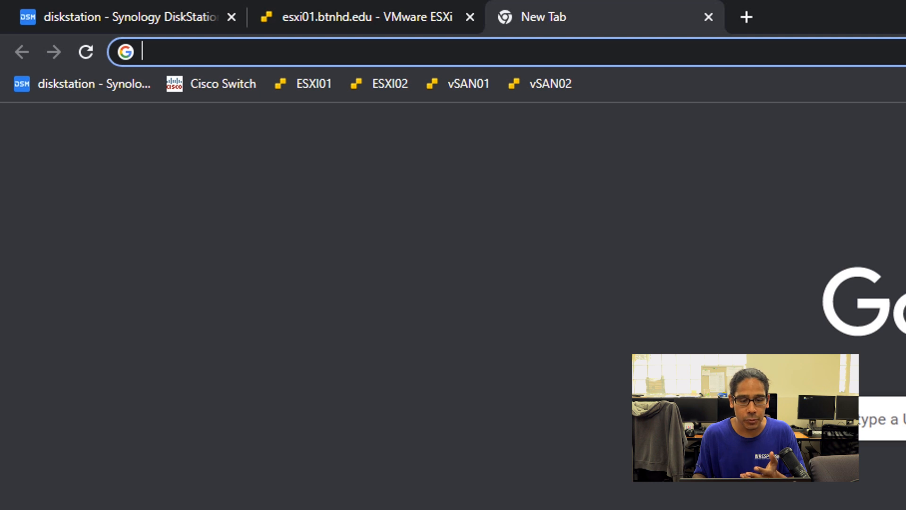
Browse to 192.168.1.18 and scroll through the TNAS initialization warnings.
type("192.168.1.18")
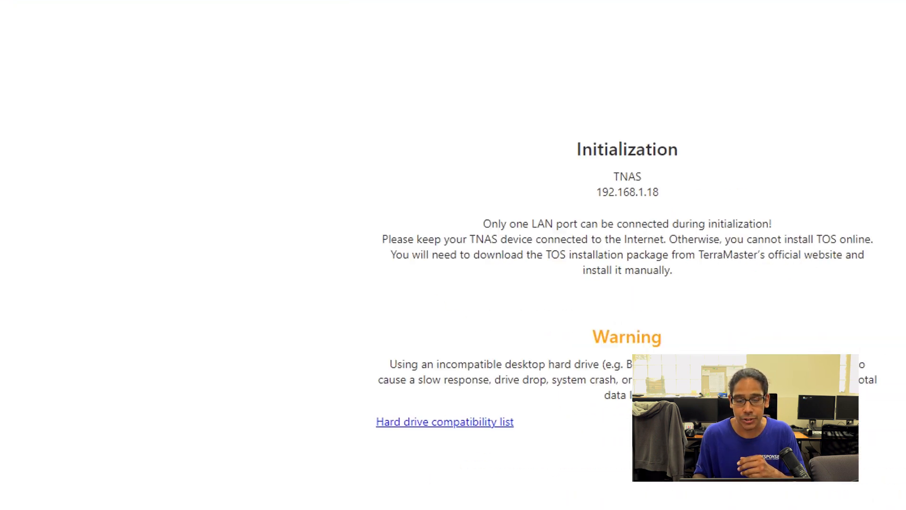
scroll("down", 3)
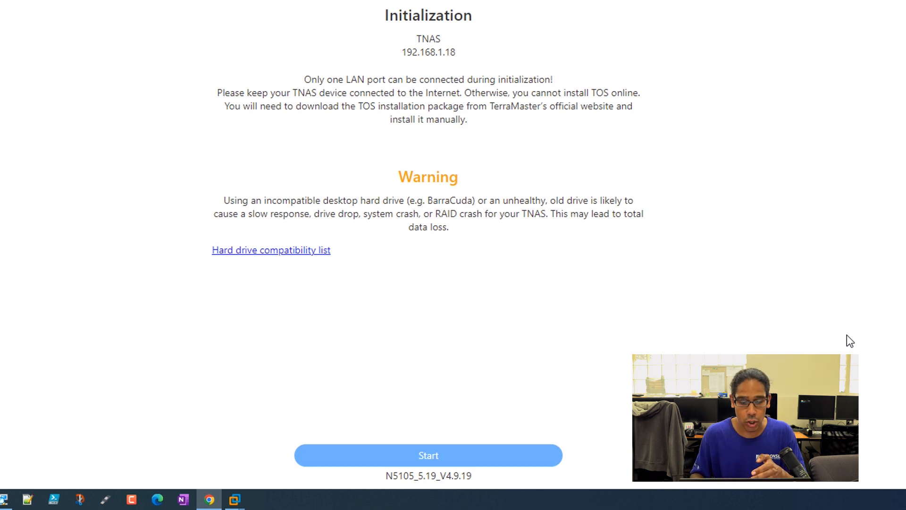
Start Automatic initialization, confirming data deletion and ignoring the at-risk drive warning.
left_click(427, 455)
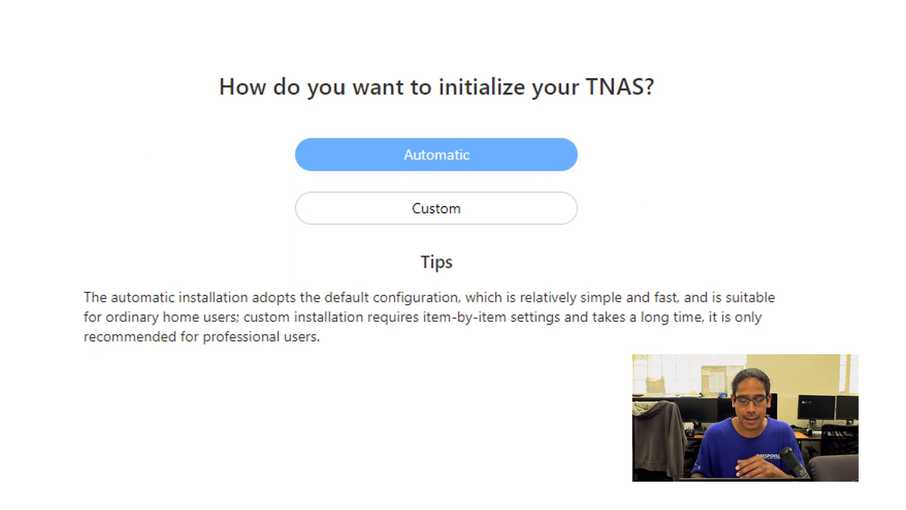
left_click(436, 153)
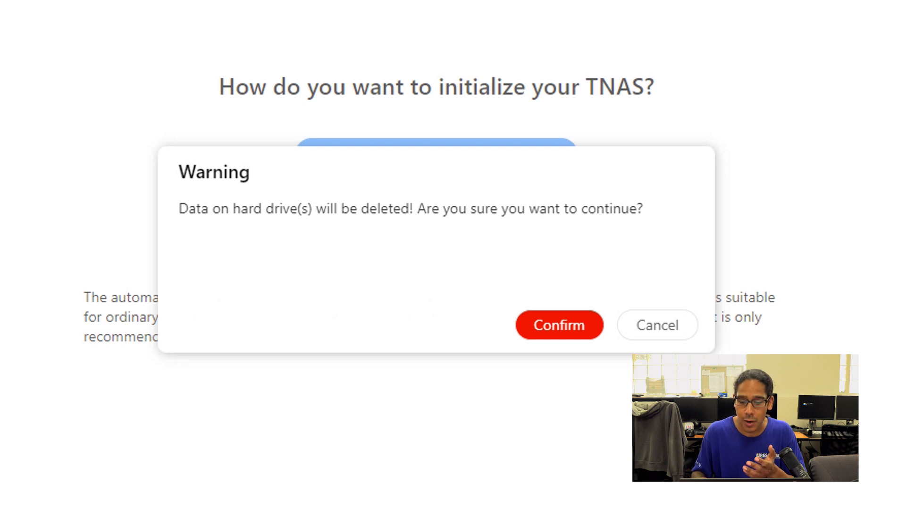
left_click(559, 324)
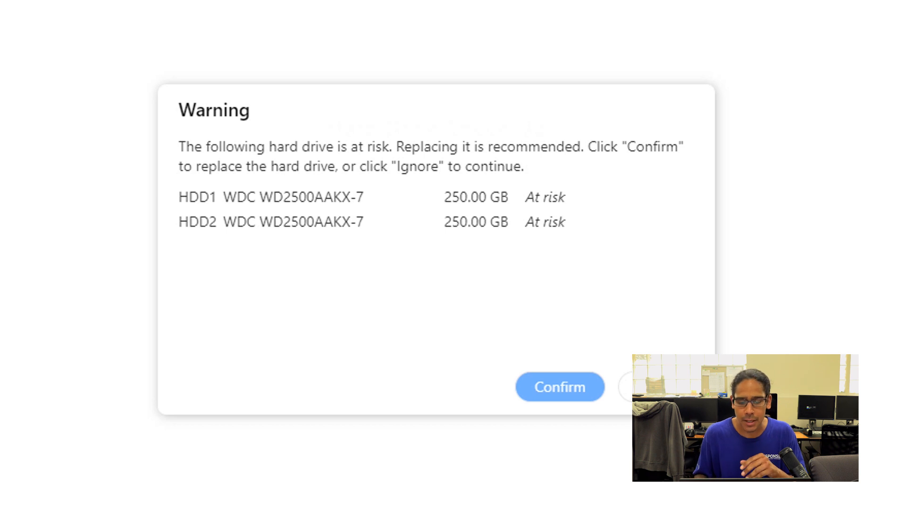
left_click(558, 386)
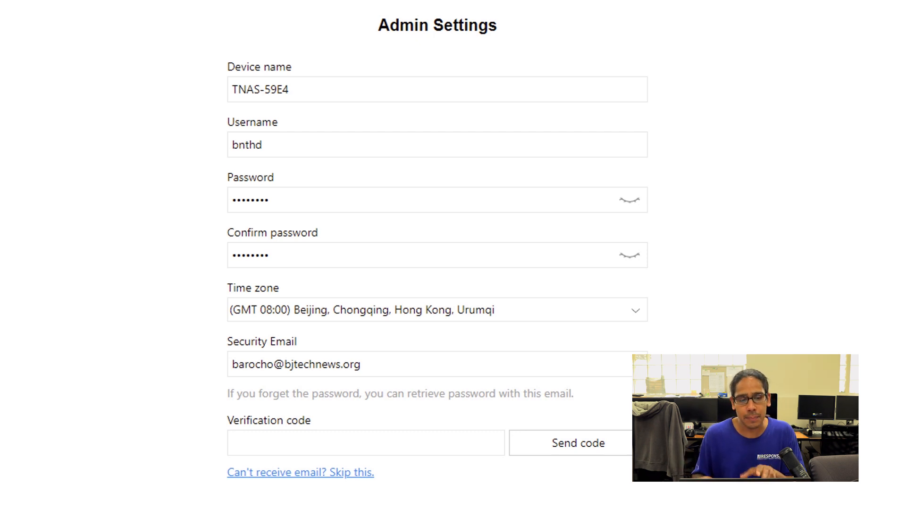
Submit the admin account settings and approve deleting data on the hard drives.
scroll("down", 3)
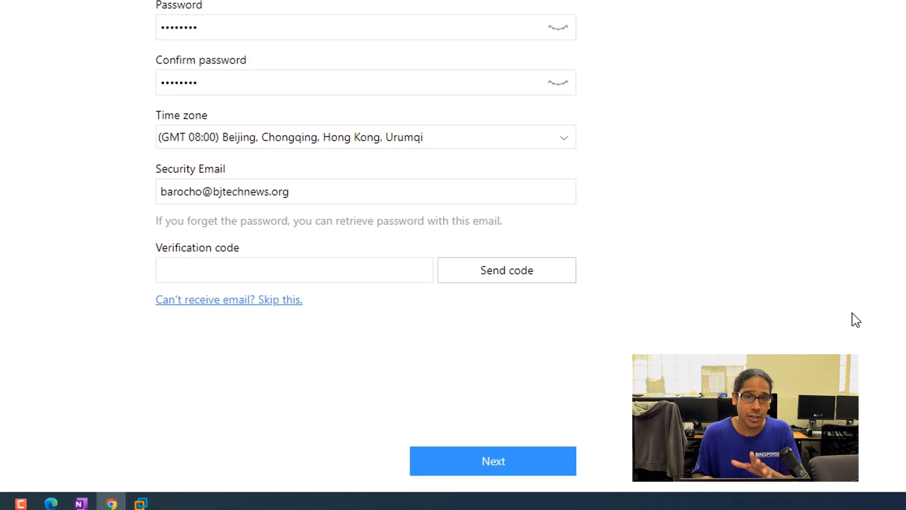
left_click(492, 461)
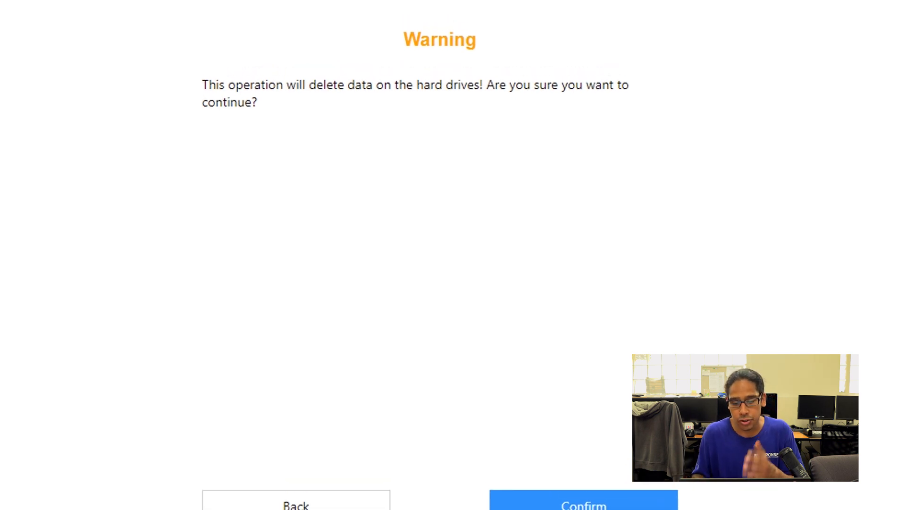
left_click(583, 504)
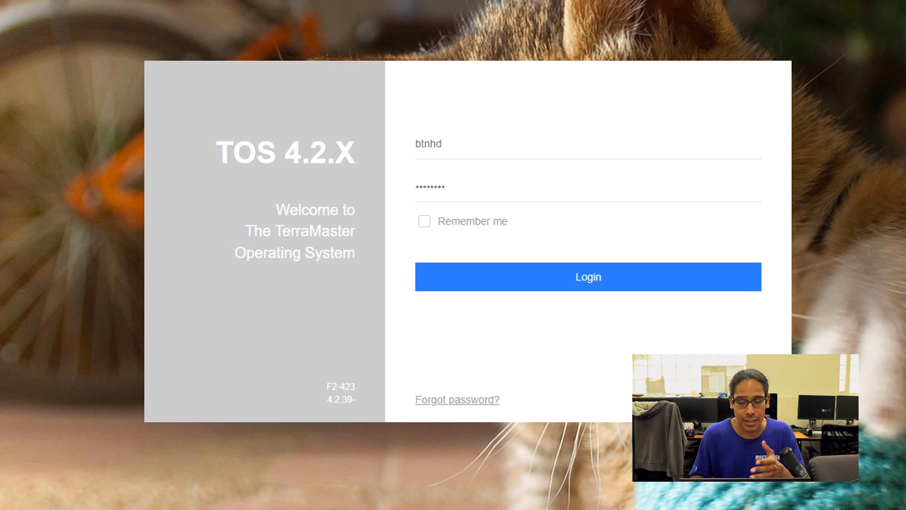
Log in, view Control Panel > Volume, and dismiss the RAID resync completed notification.
left_click(587, 277)
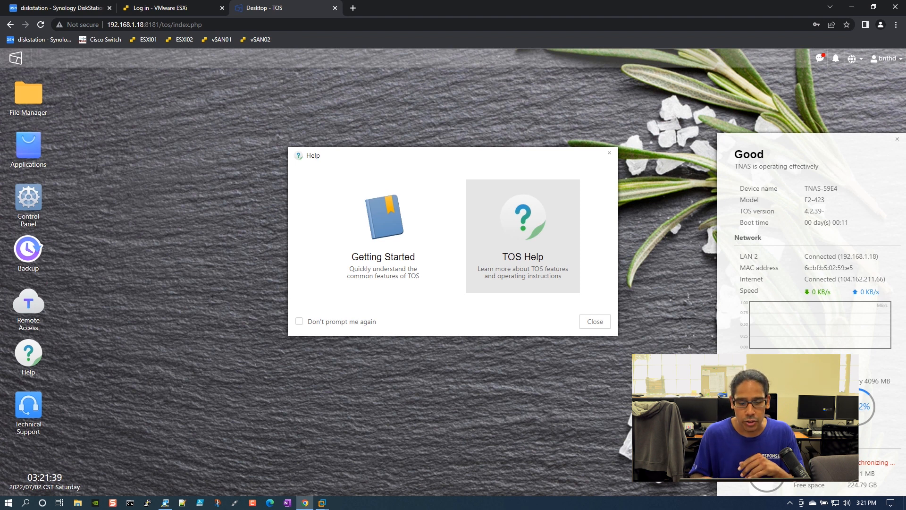
left_click(594, 322)
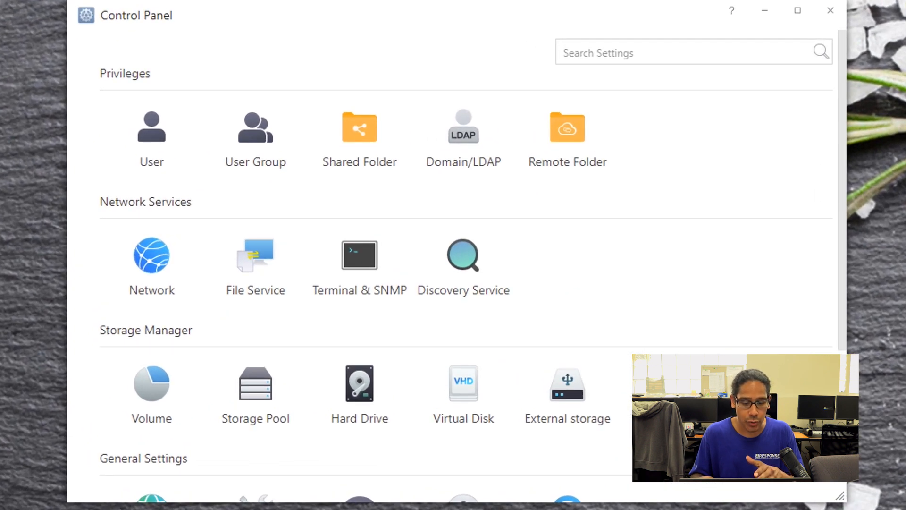
left_click(151, 383)
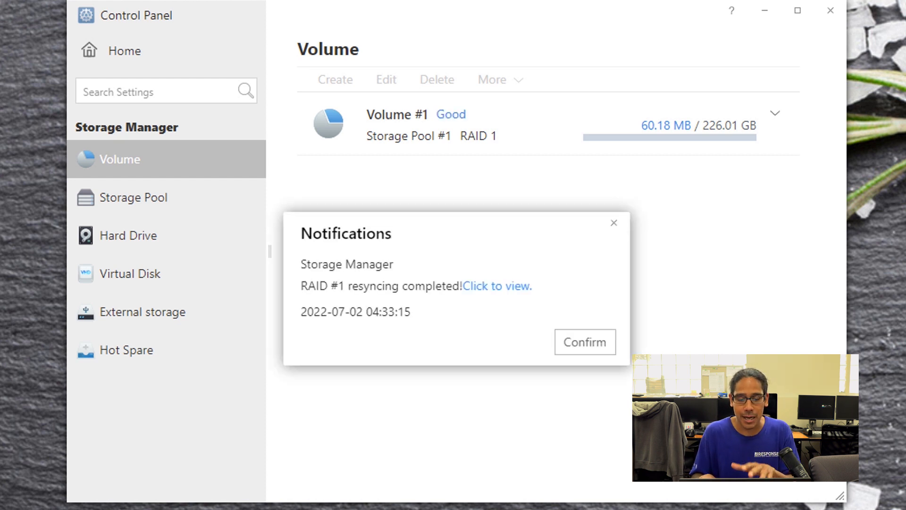
left_click(583, 341)
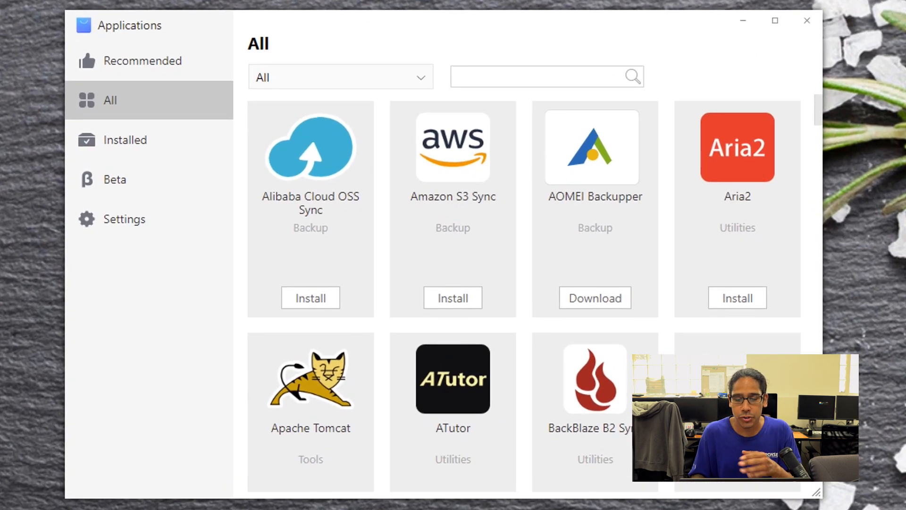
Search the app store for 'iscsi' and install the iSCSI Target app.
type("iscsi")
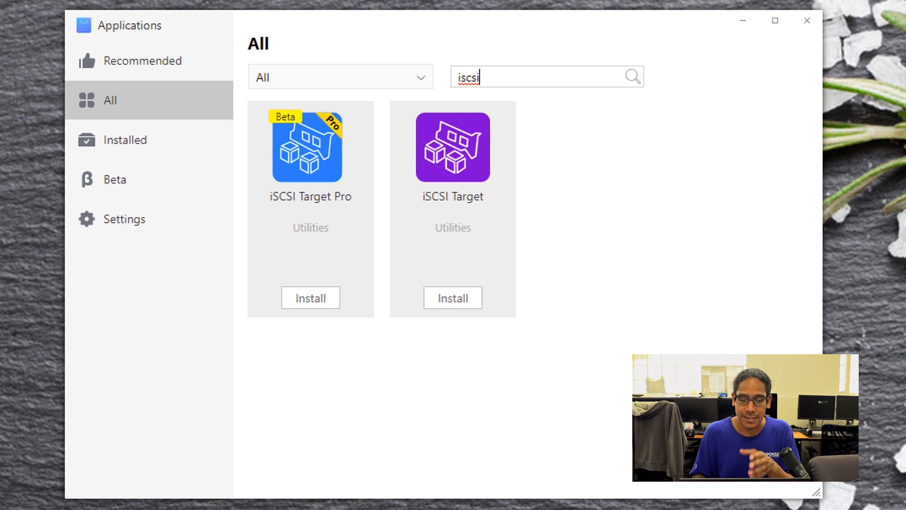
left_click(452, 146)
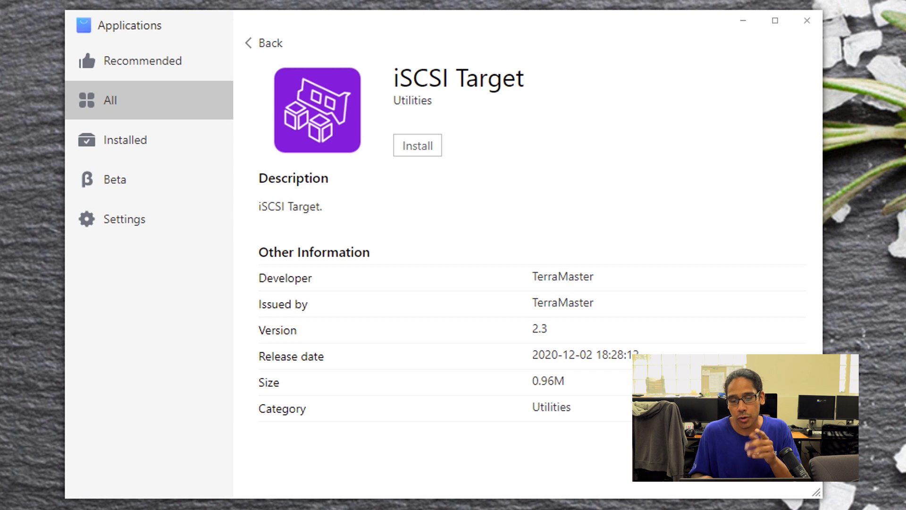
left_click(417, 145)
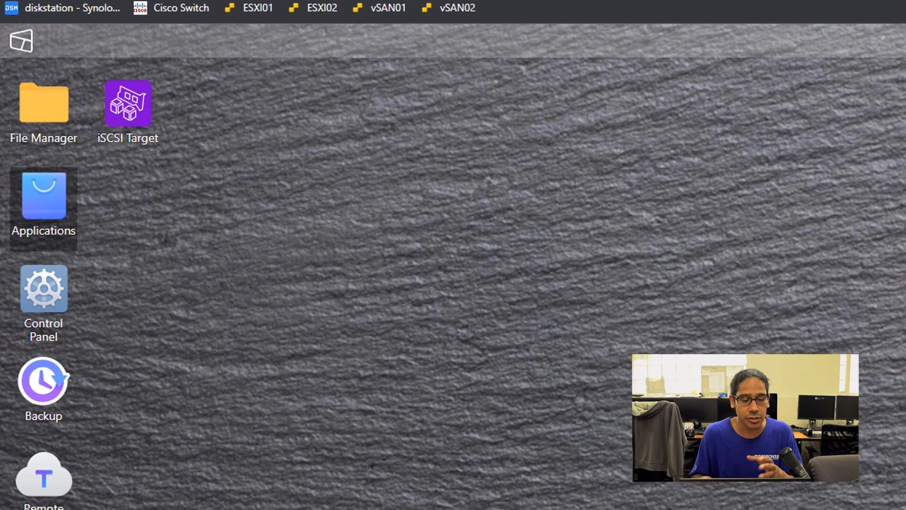
Launch iSCSI Target and begin creating a new LUN from the LUN list.
double_click(127, 105)
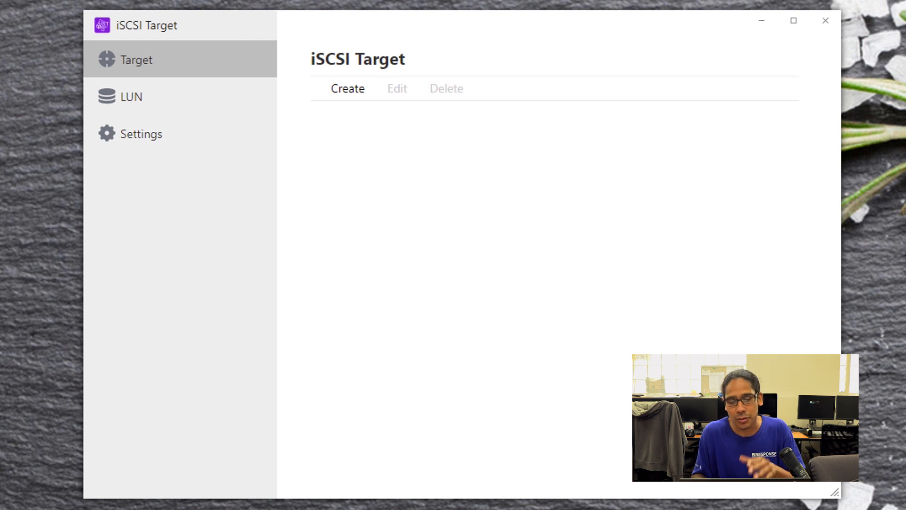
left_click(131, 96)
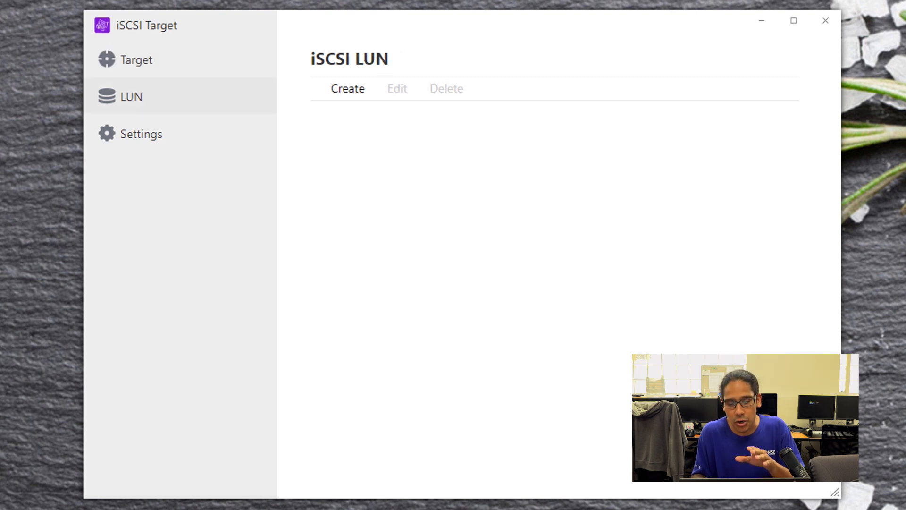
left_click(348, 88)
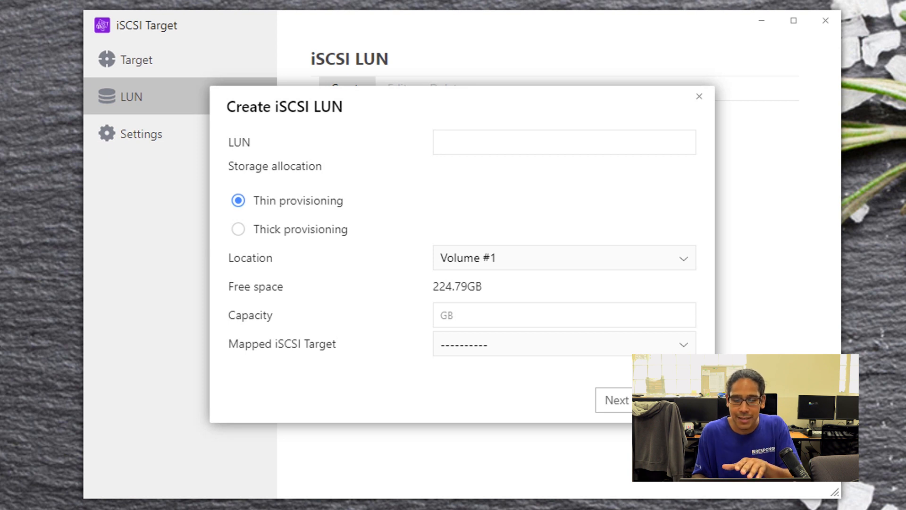
Create LUN 'LUN #1' with 200.00 GB capacity and apply it.
type("LUN #1")
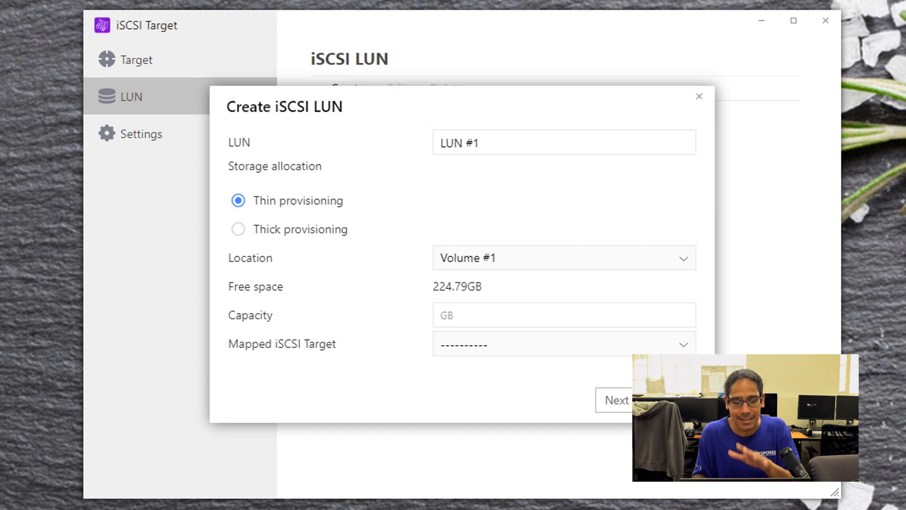
type("200.00")
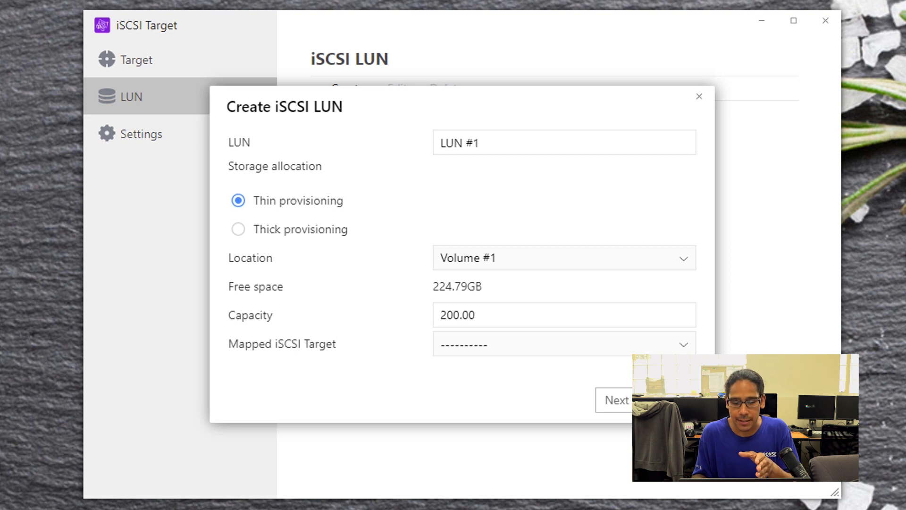
left_click(615, 400)
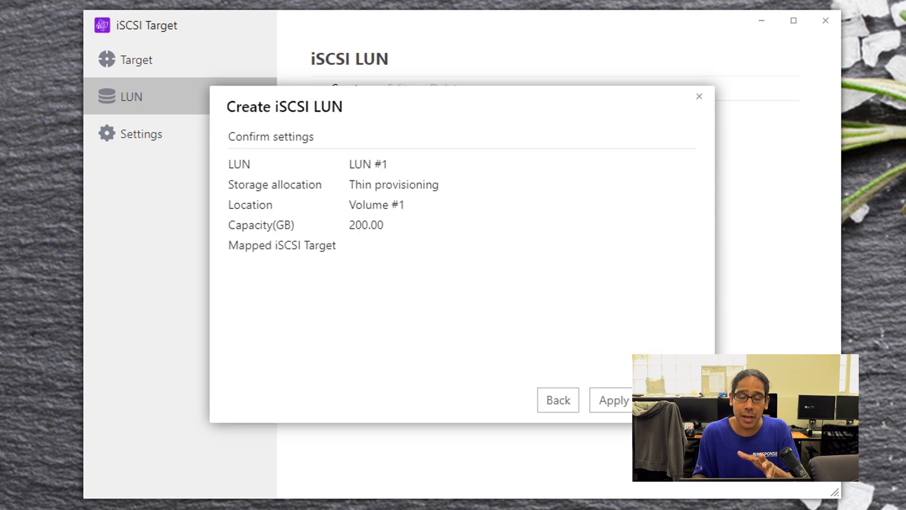
left_click(610, 399)
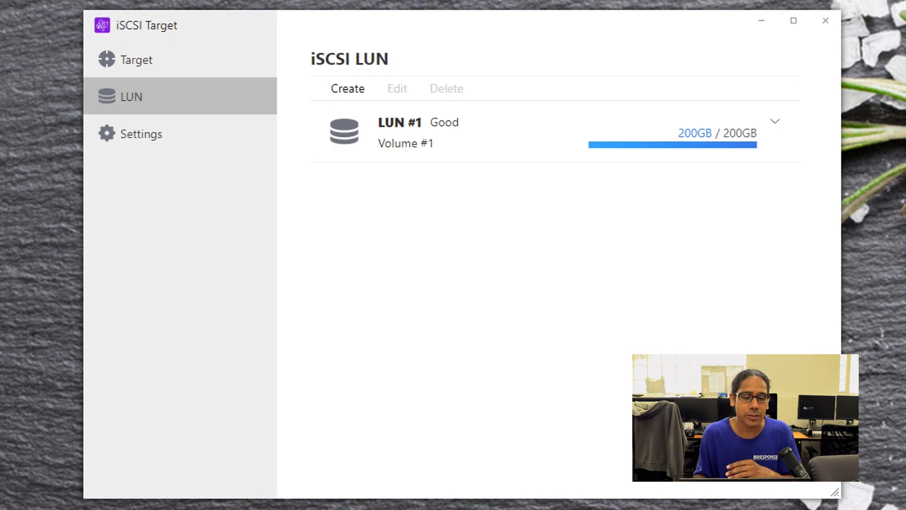
Create iSCSI target 'Target #1', choosing not to create a LUN.
left_click(137, 60)
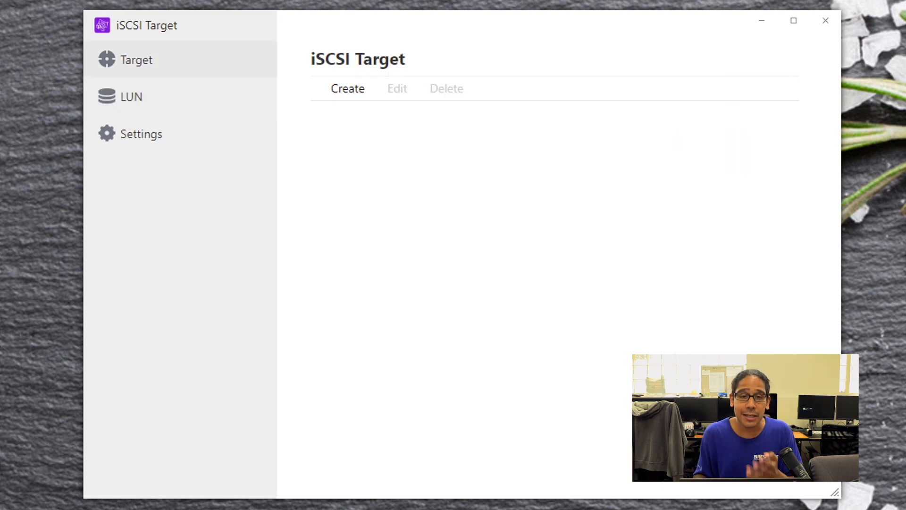
left_click(347, 89)
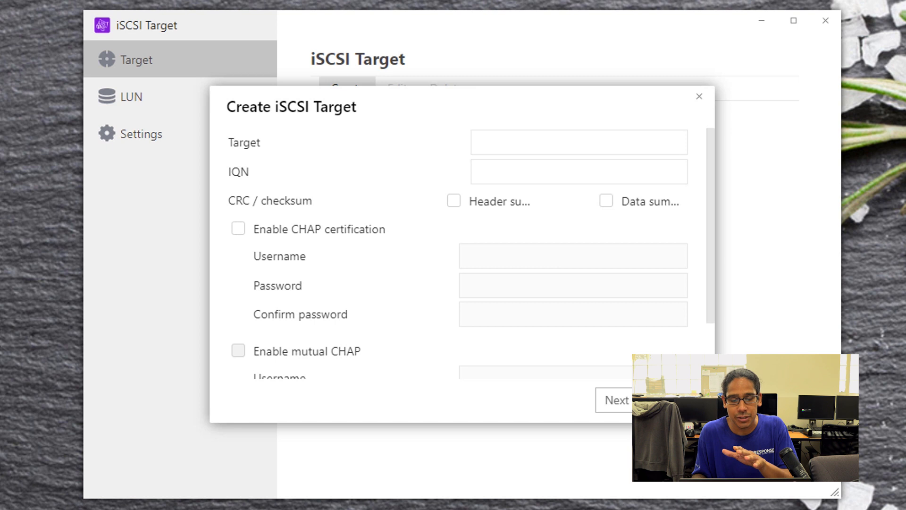
type("Target #1")
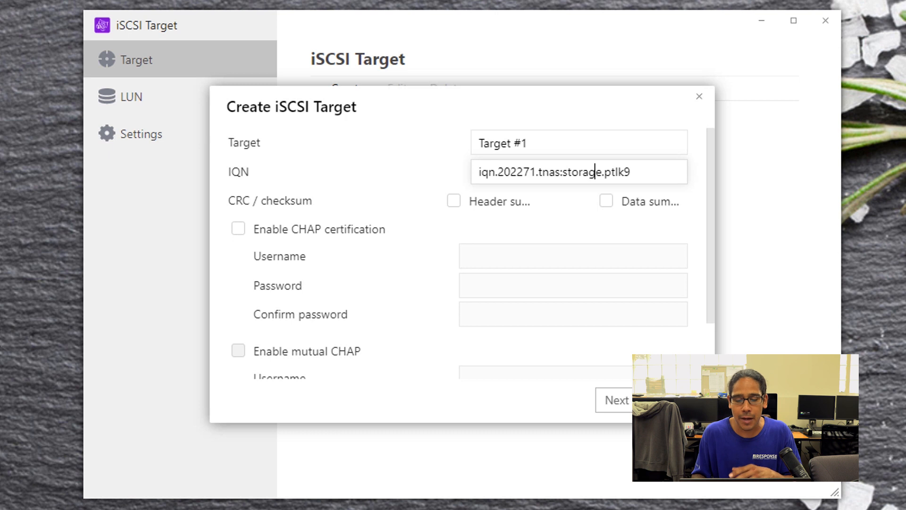
left_click(616, 400)
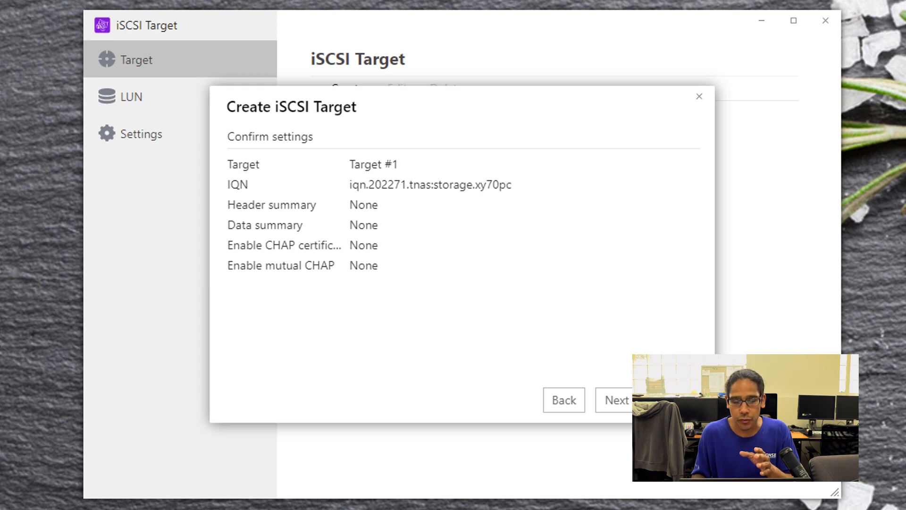
left_click(615, 400)
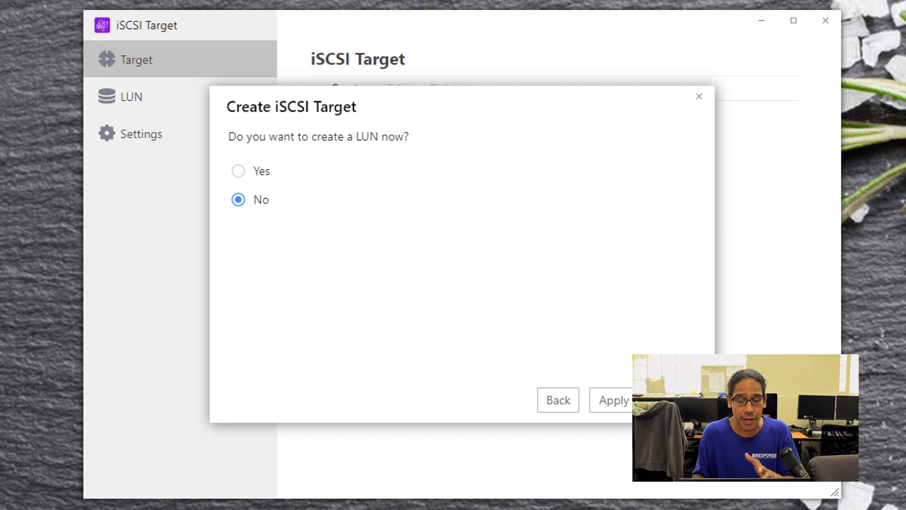
left_click(613, 399)
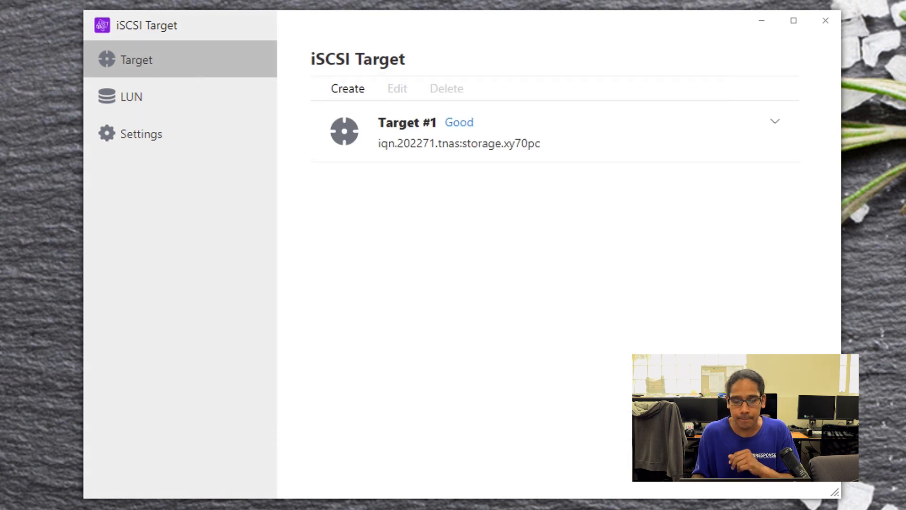
Edit Target #1 and tick LUN #1 on its LUN tab, then apply.
left_click(775, 121)
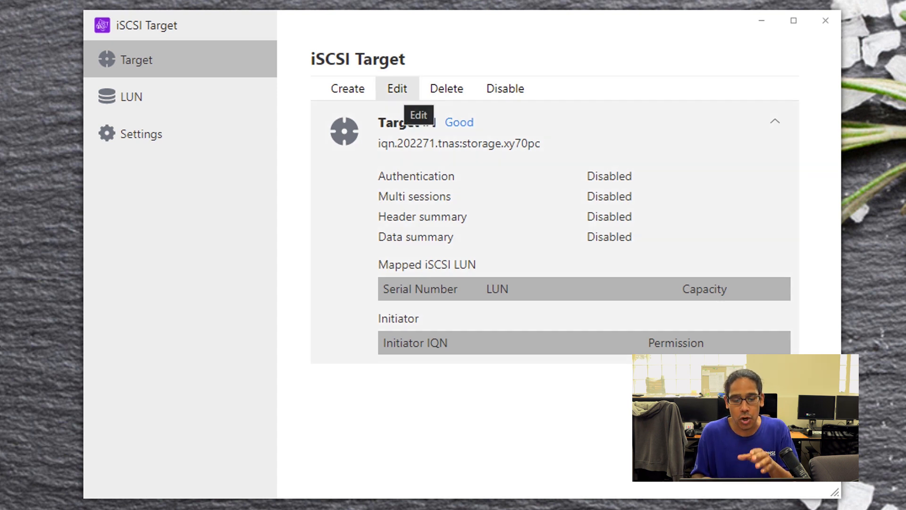
left_click(397, 88)
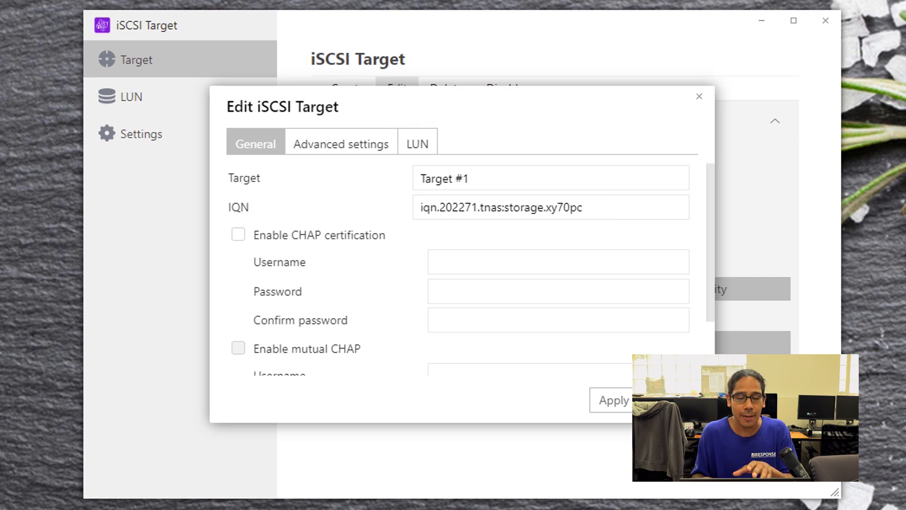
left_click(416, 143)
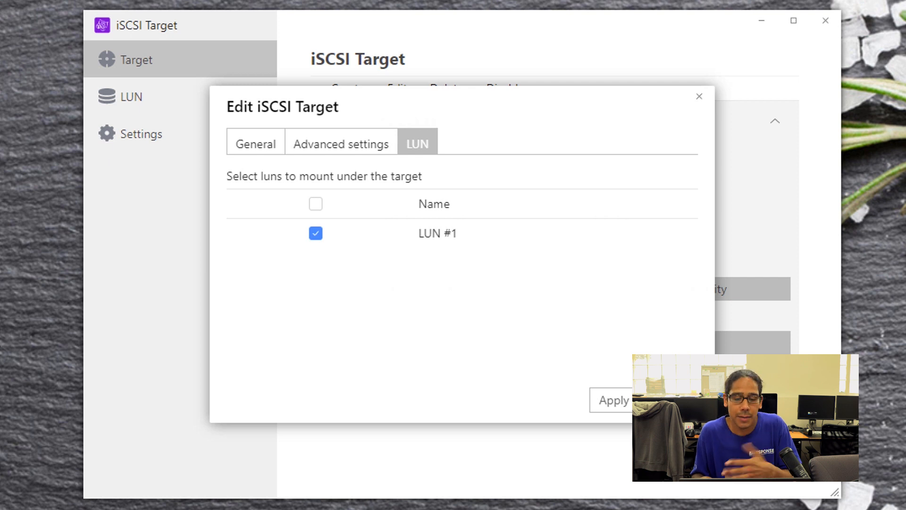
left_click(612, 400)
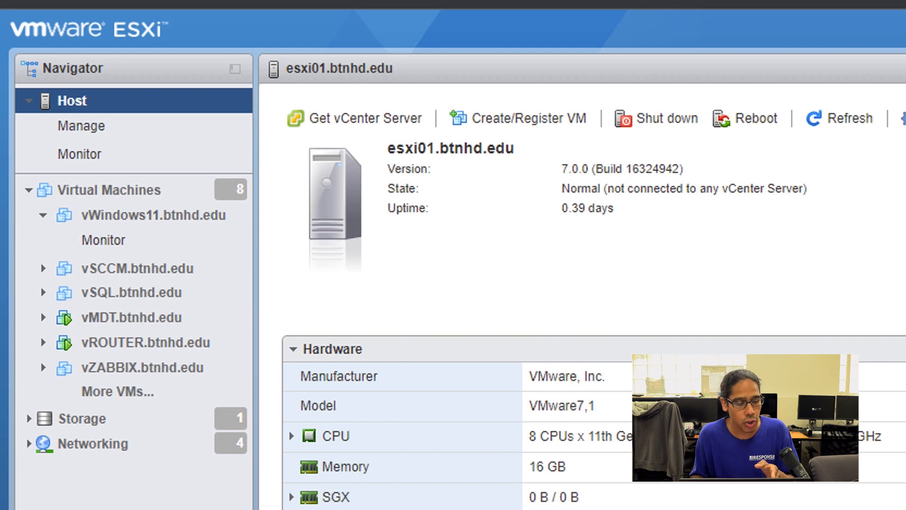
Open the Software iSCSI configuration for vmhba65 under Storage > Adapters.
left_click(83, 417)
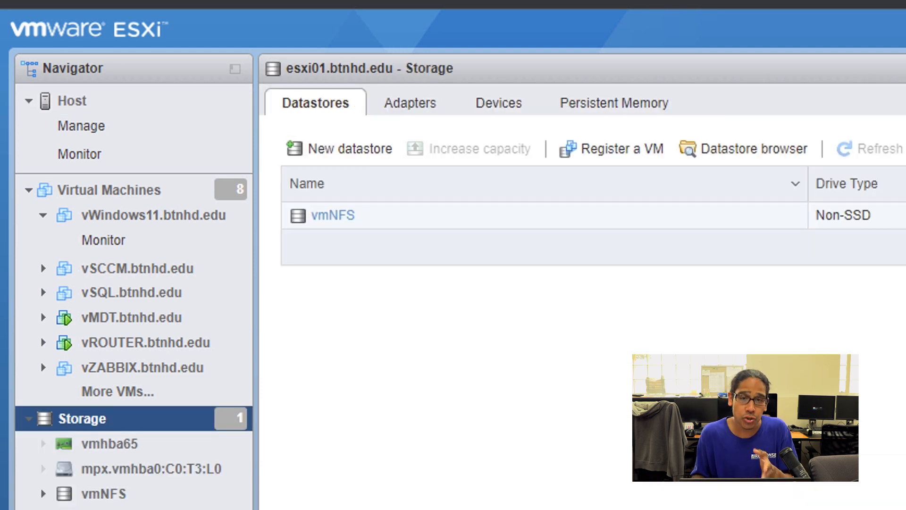
left_click(410, 103)
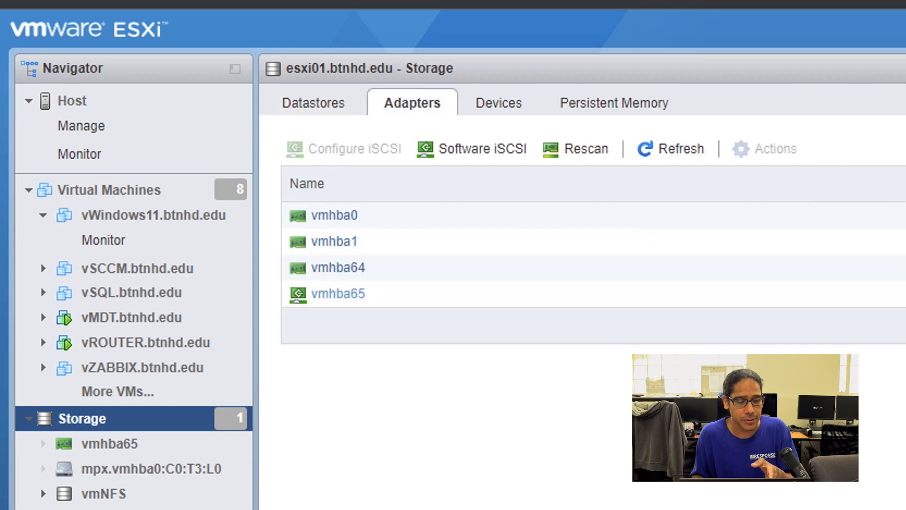
left_click(340, 293)
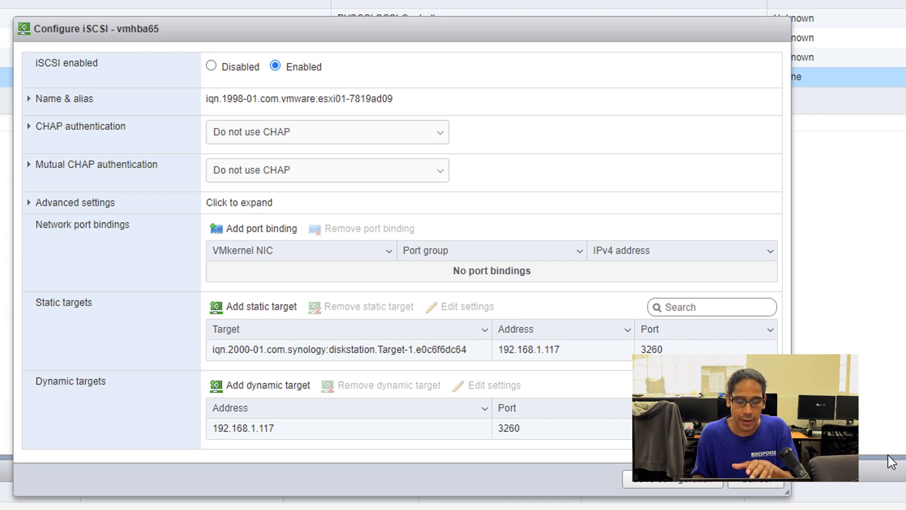
Add static target iqn.202271.tnas:storage.xy70pc at address 192.168.1.118.
left_click(260, 306)
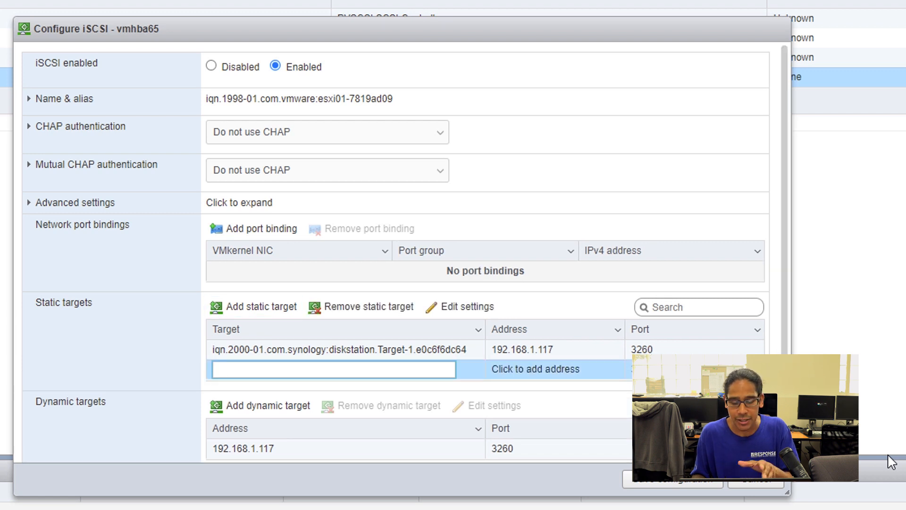
type("iqn.202271.tnas:storage.xy70pc")
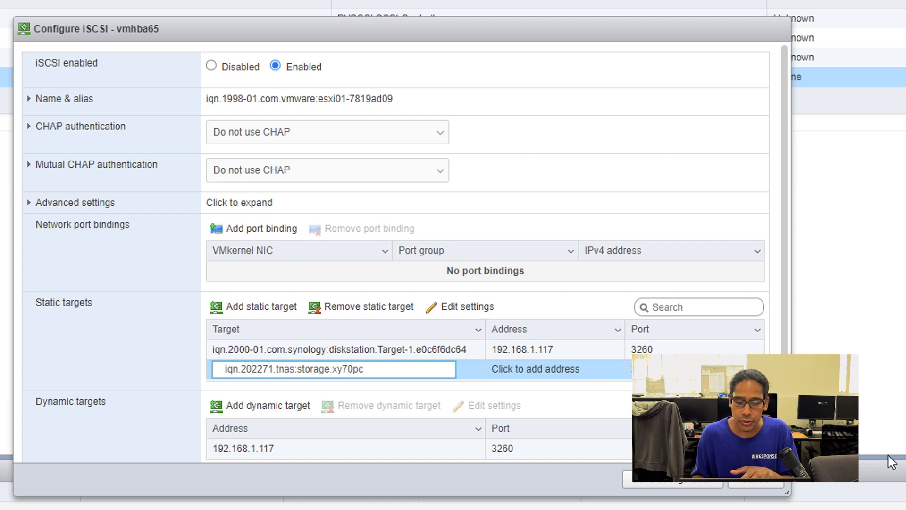
left_click(535, 369)
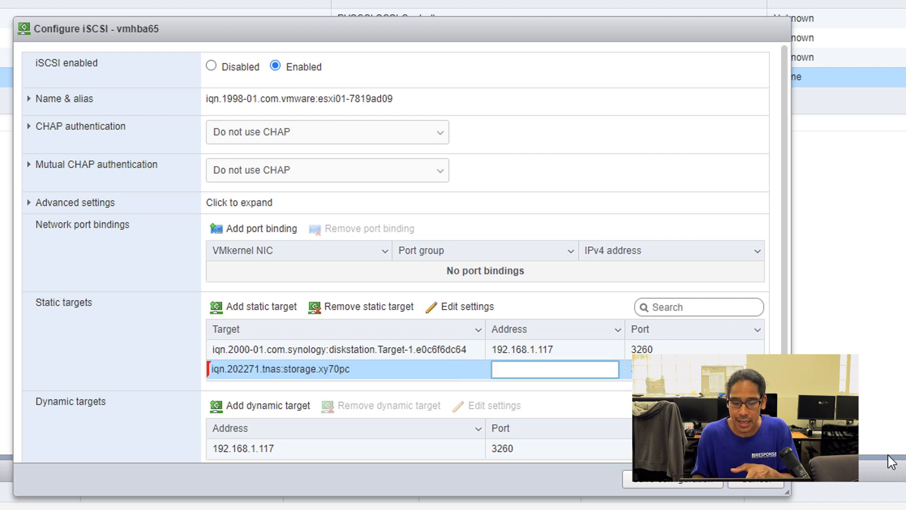
type("192.168.1.118")
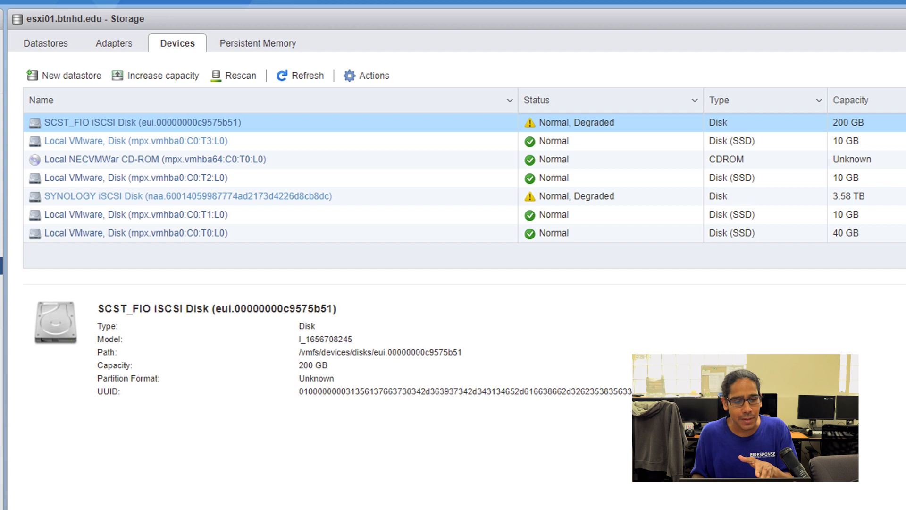
Create datastore F2-423 on the SCST_FIO disk with full-disk VMFS 6, confirming the erase.
left_click(69, 75)
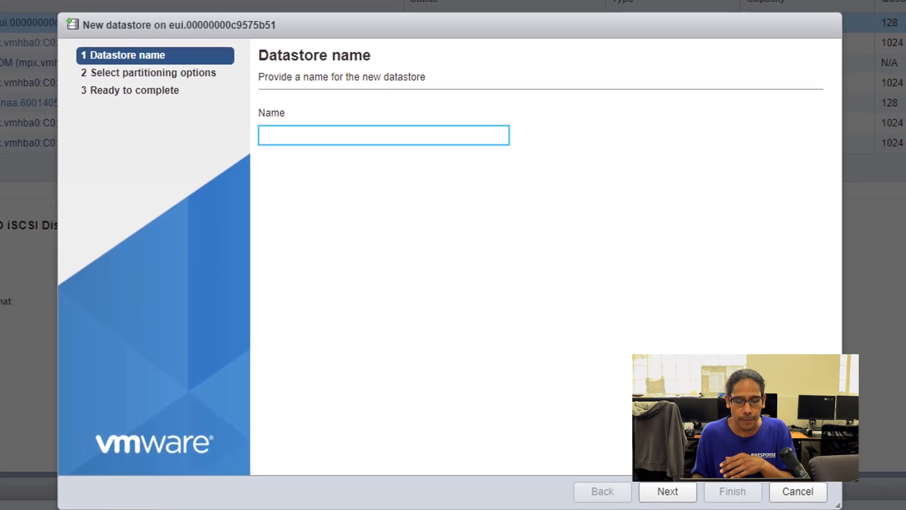
type("F2-423")
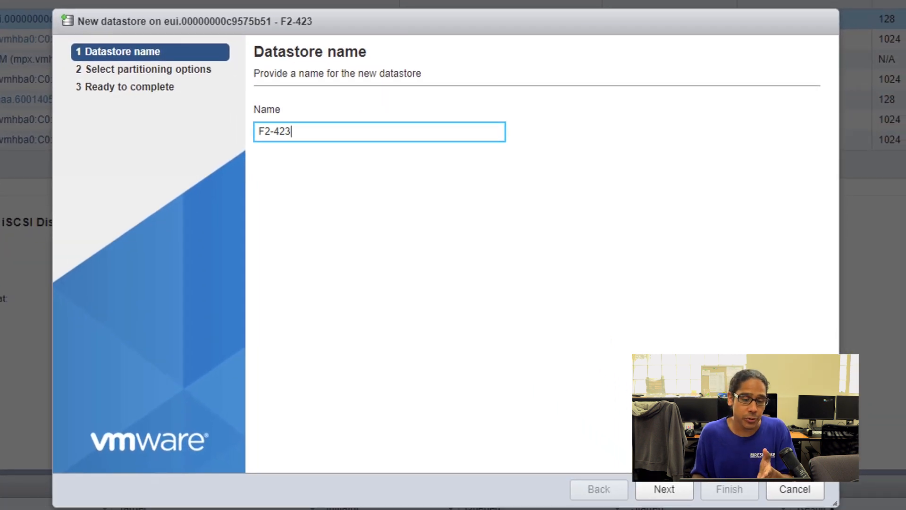
left_click(664, 489)
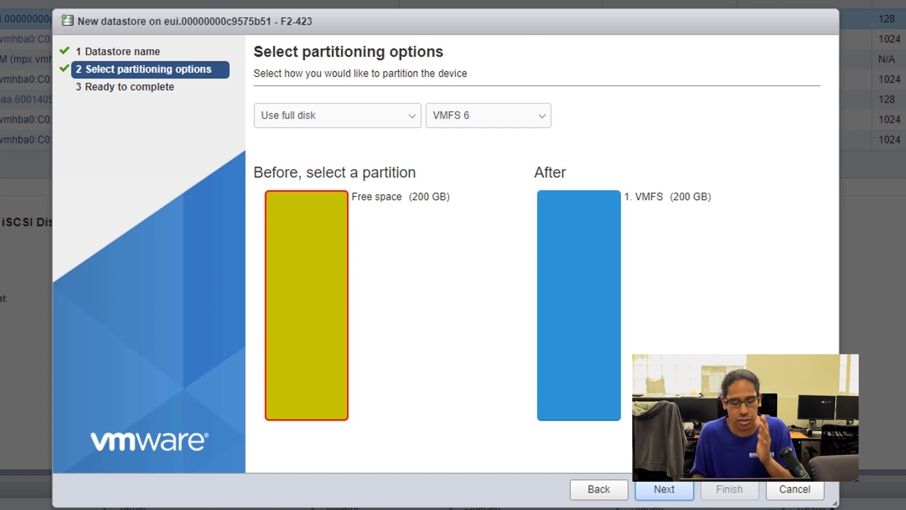
left_click(664, 489)
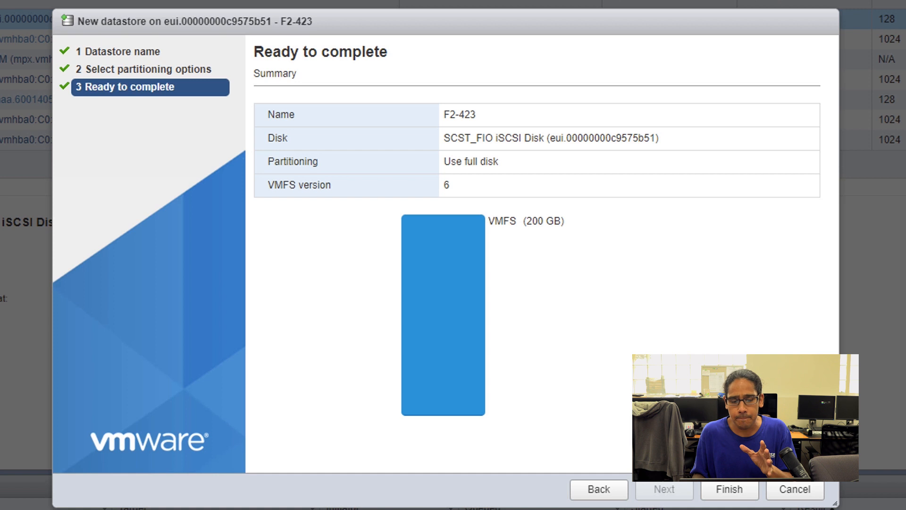
left_click(729, 489)
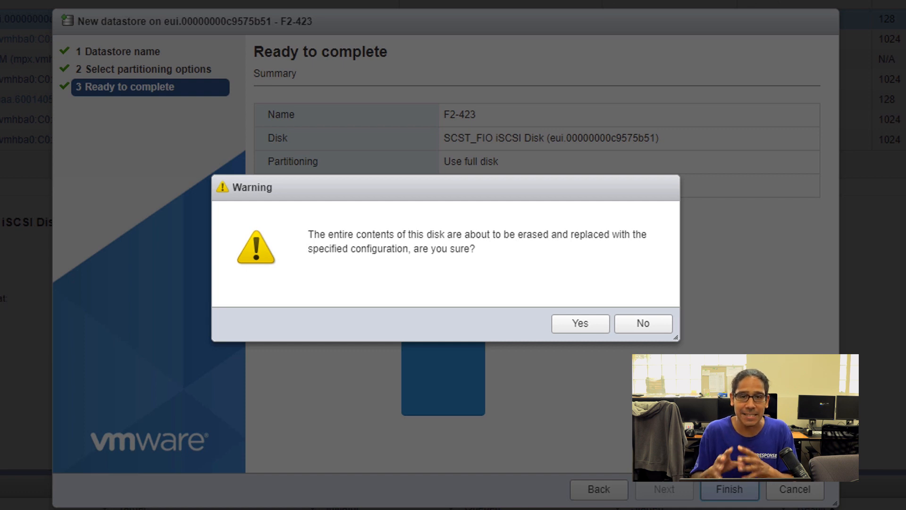
left_click(578, 323)
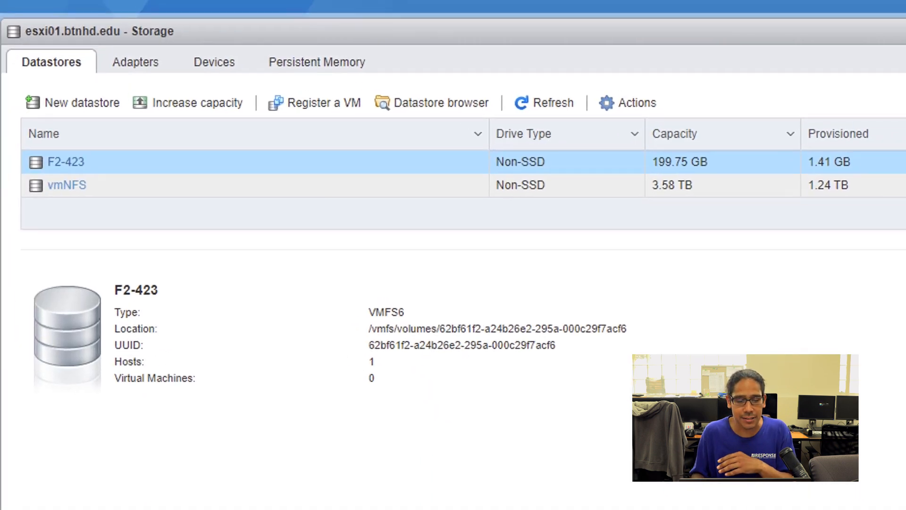